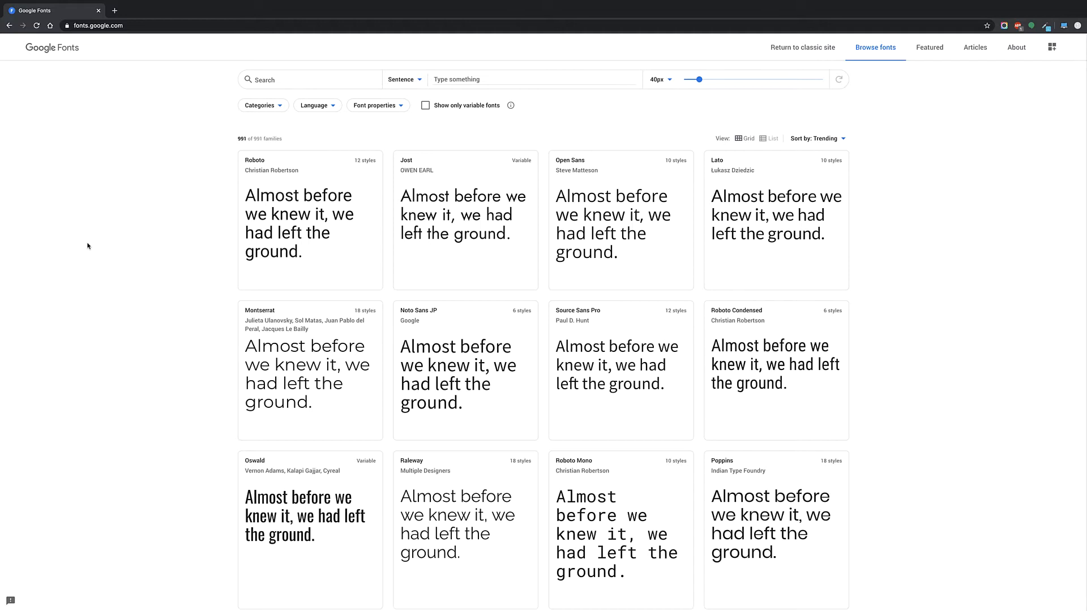
mouse_move(275, 166)
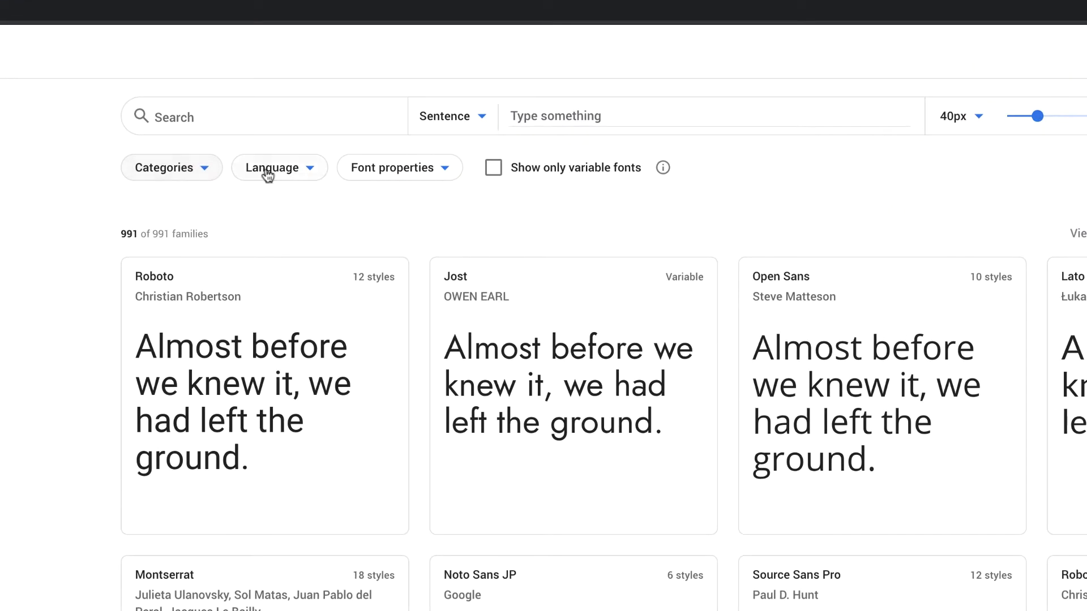
Step: Browse to Open Sans and start downloading the whole Open Sans family
left_click(165, 168)
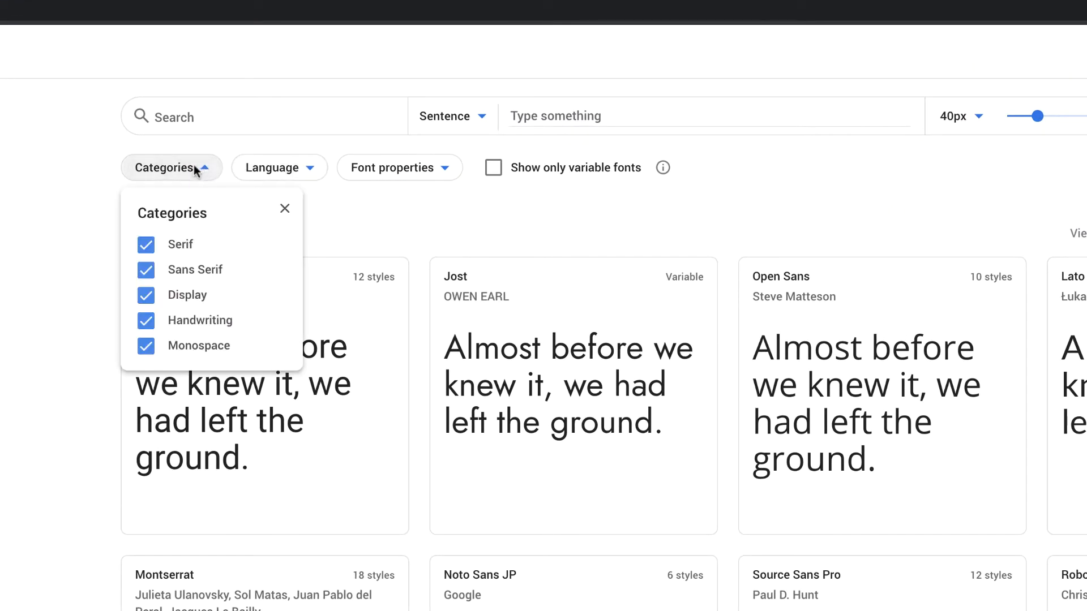
mouse_move(10, 317)
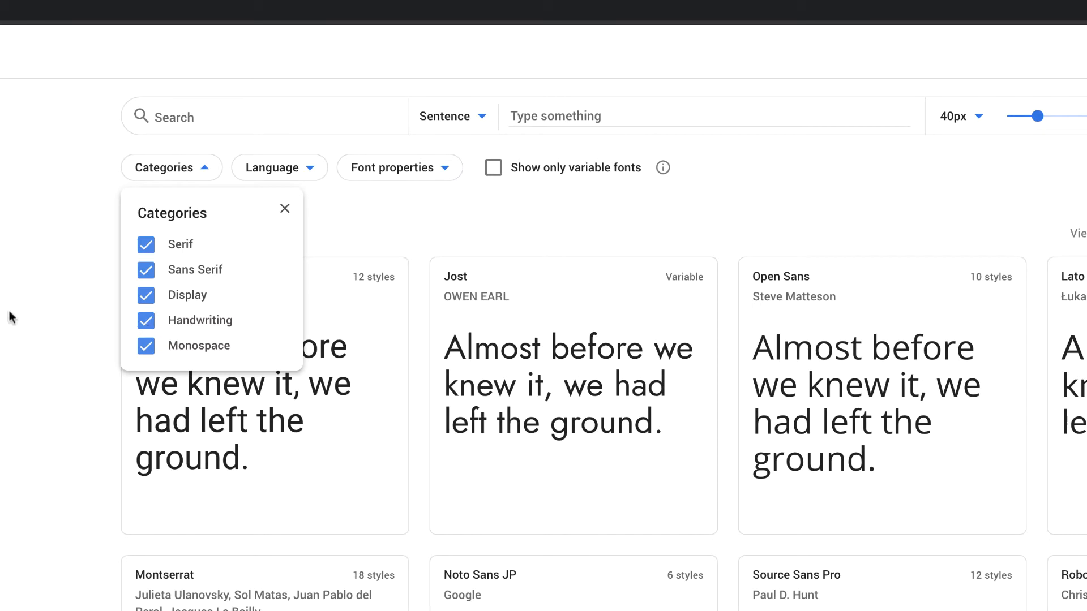
left_click(284, 208)
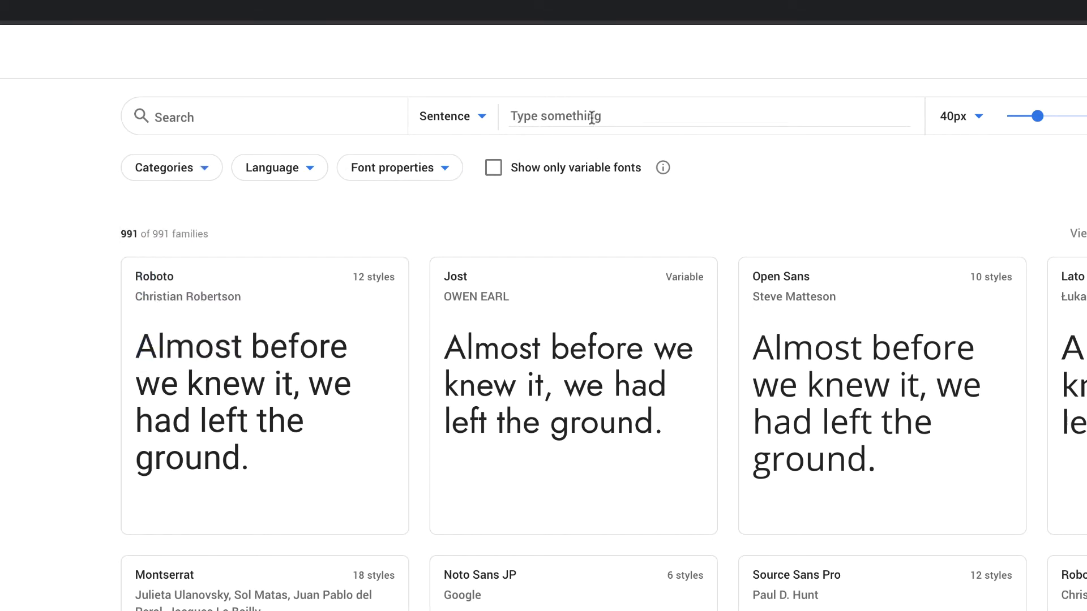
mouse_move(873, 140)
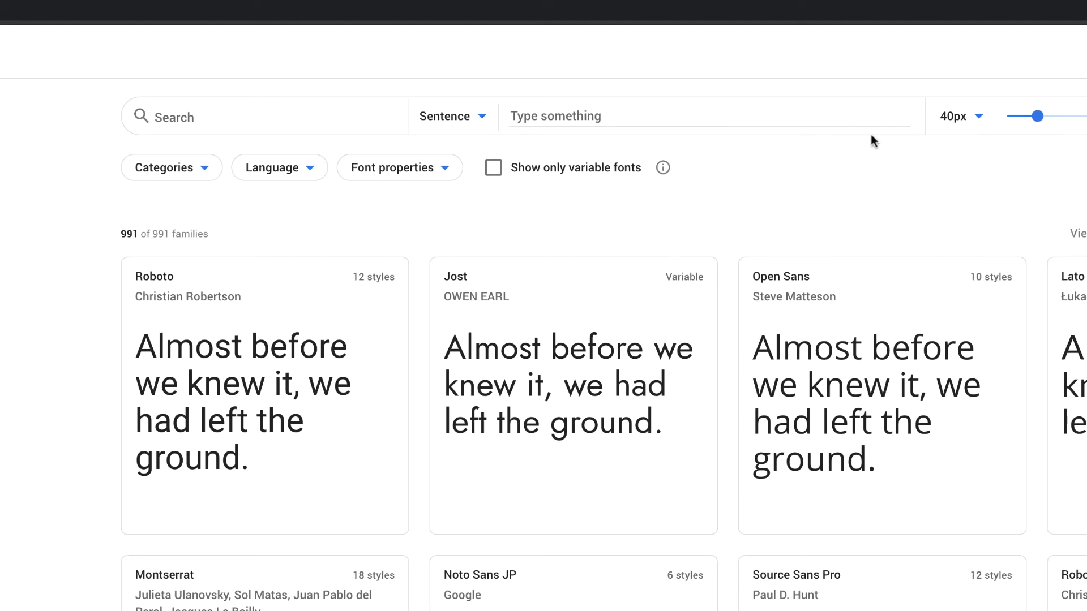
mouse_move(829, 366)
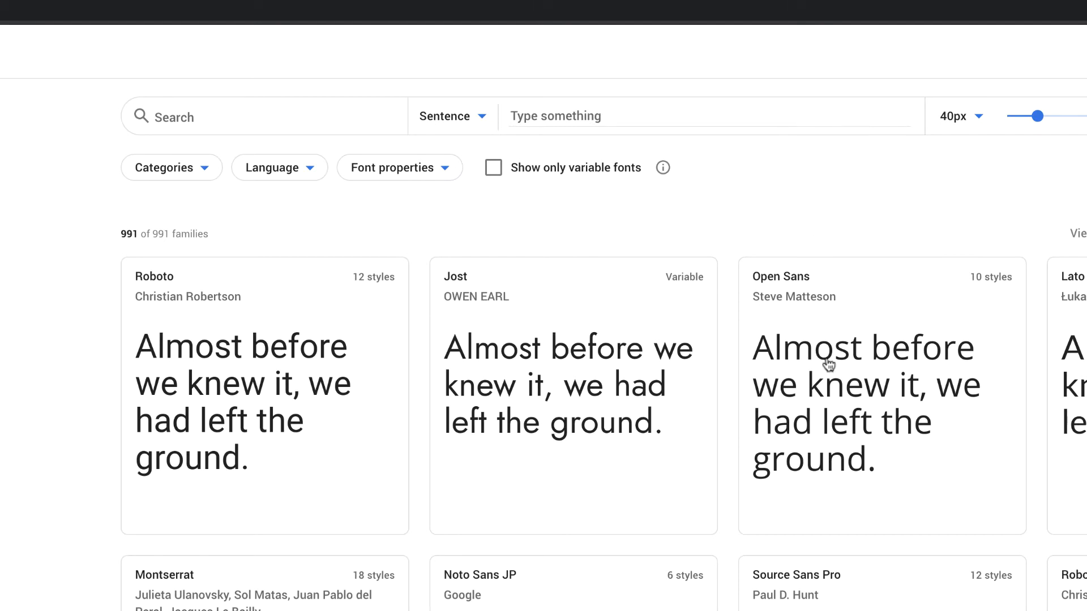
mouse_move(818, 391)
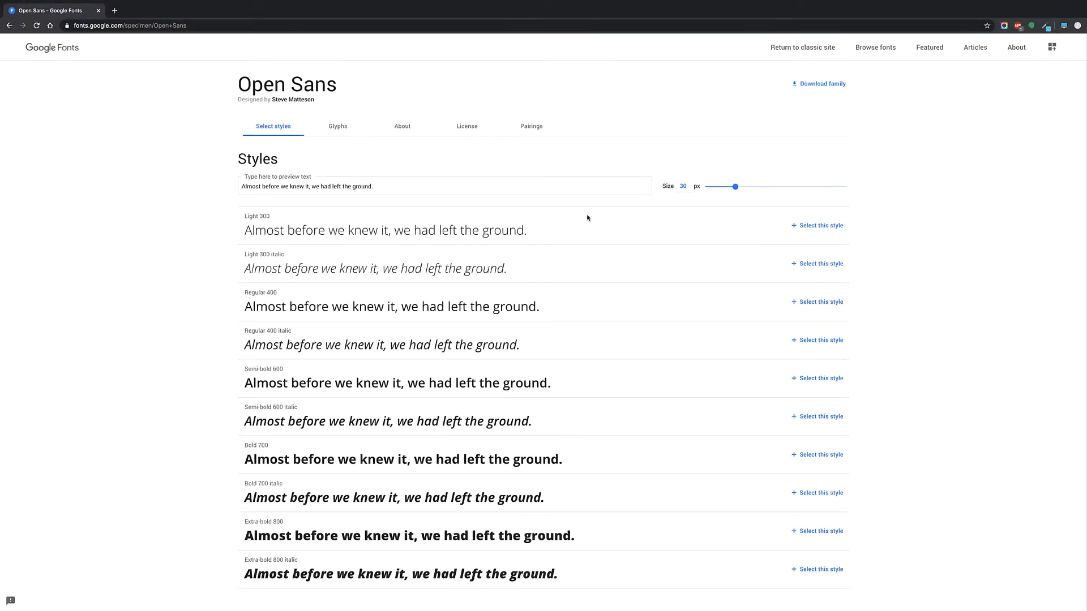
scroll("down", 3)
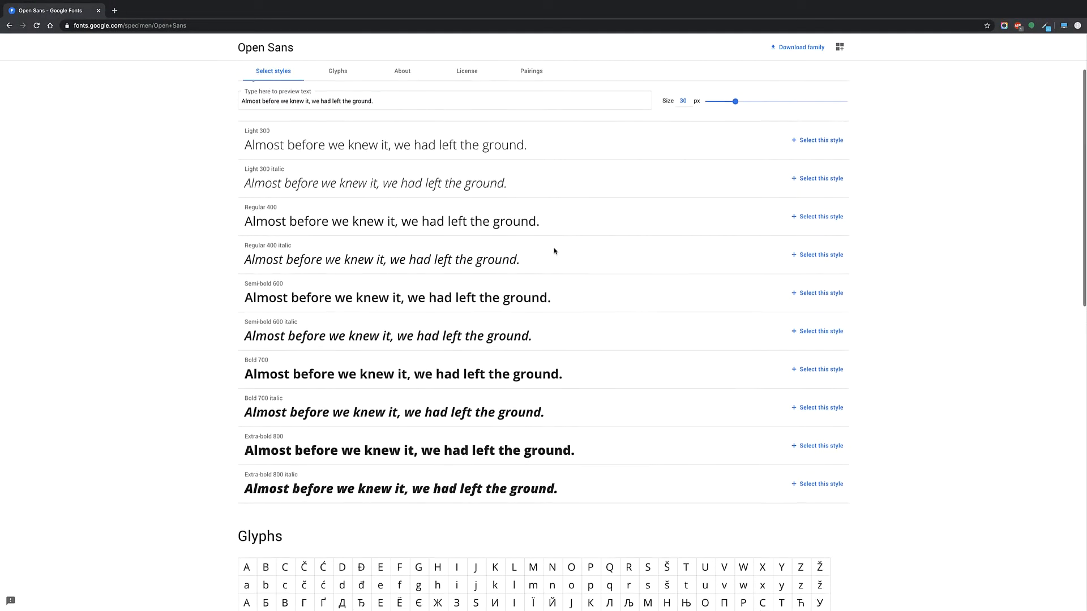
scroll("down", 3)
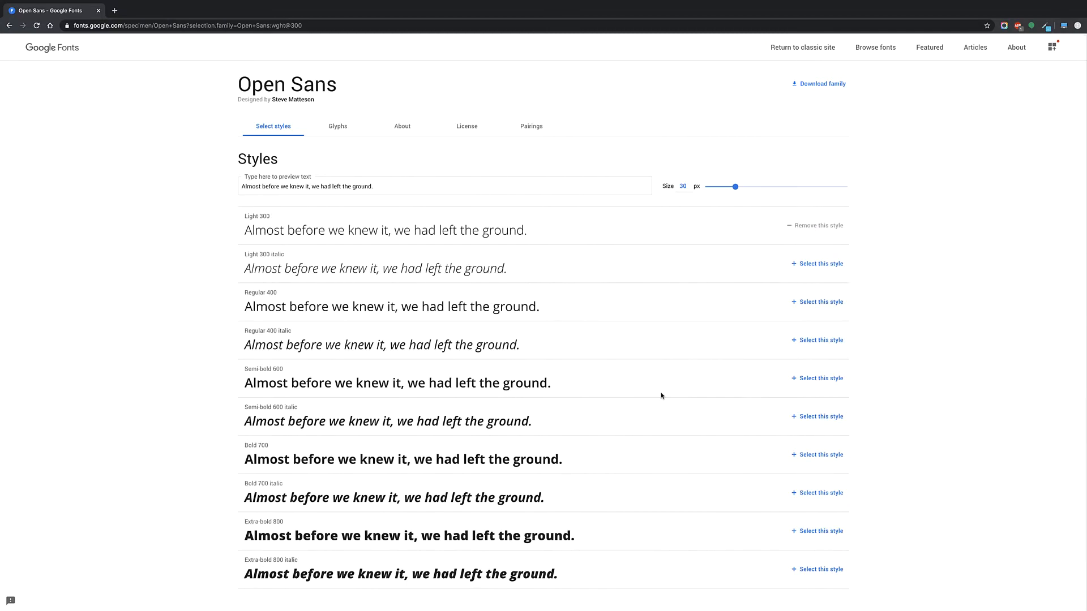
mouse_move(650, 383)
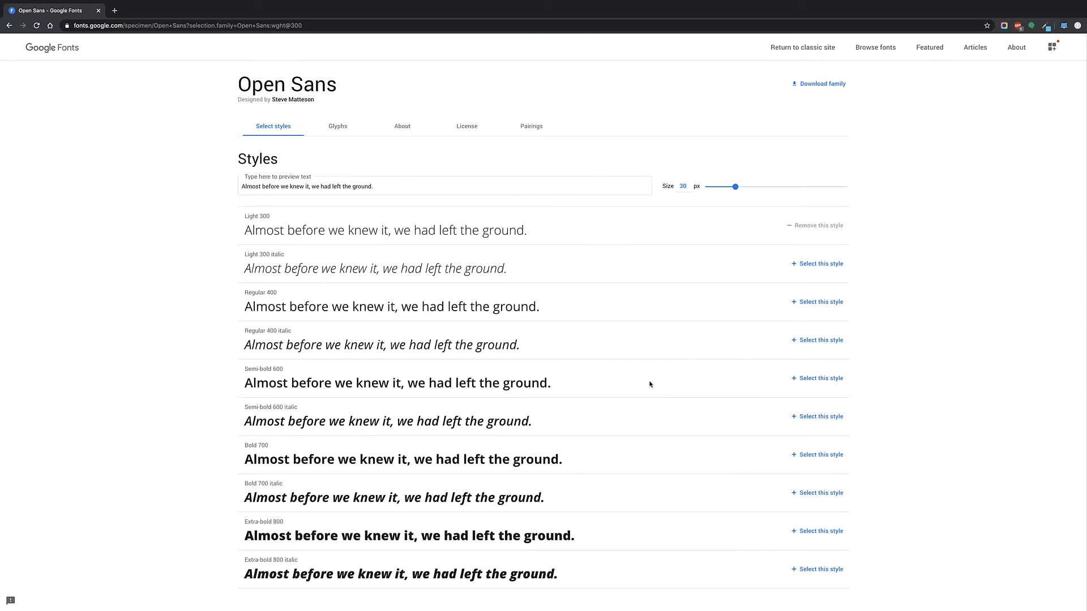
mouse_move(644, 367)
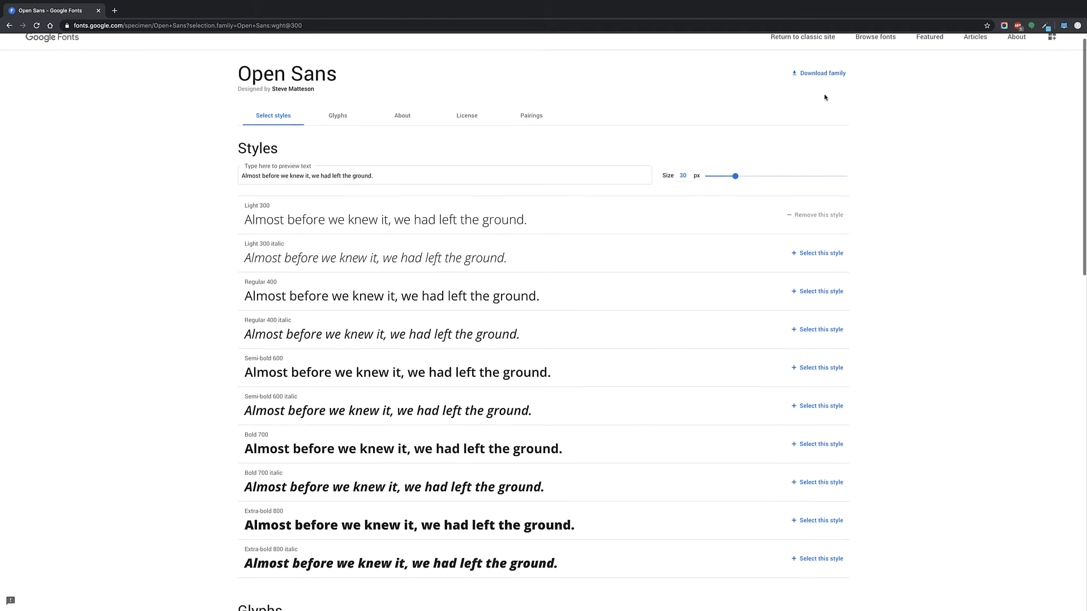
left_click(819, 72)
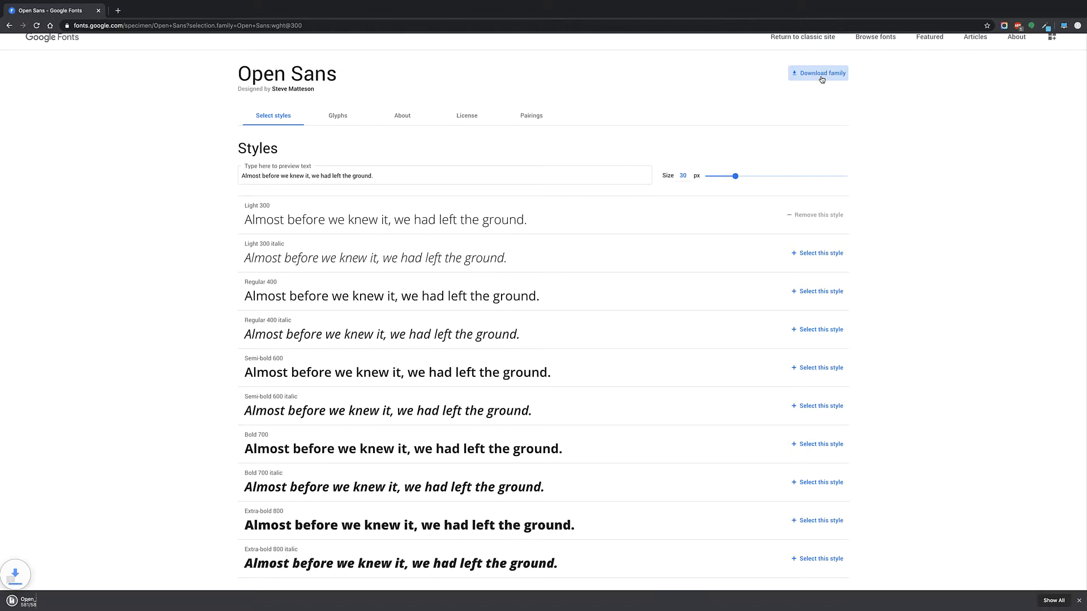
left_click(818, 73)
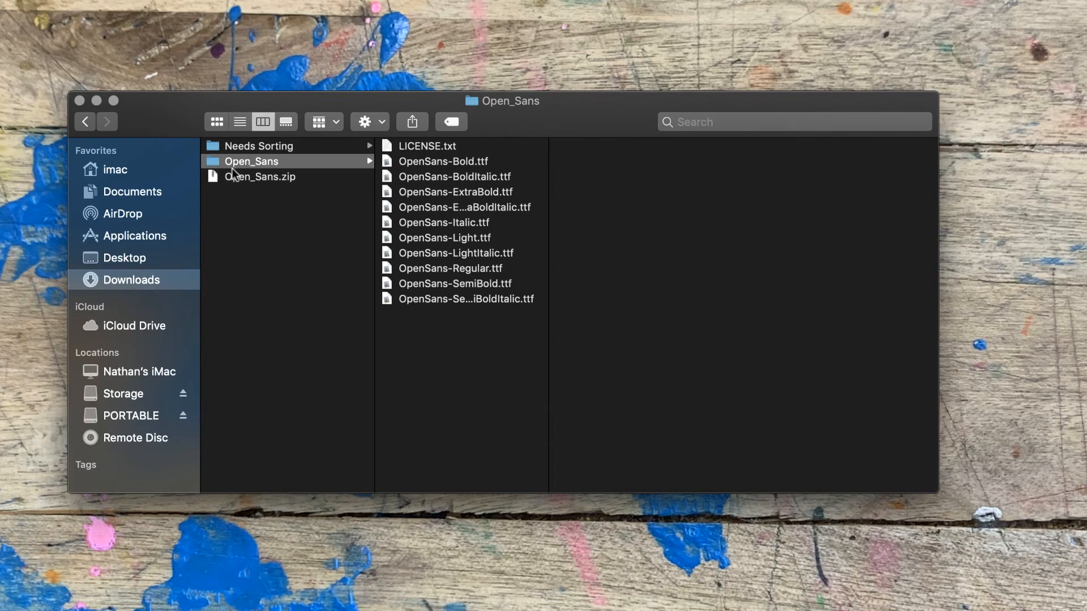
mouse_move(471, 169)
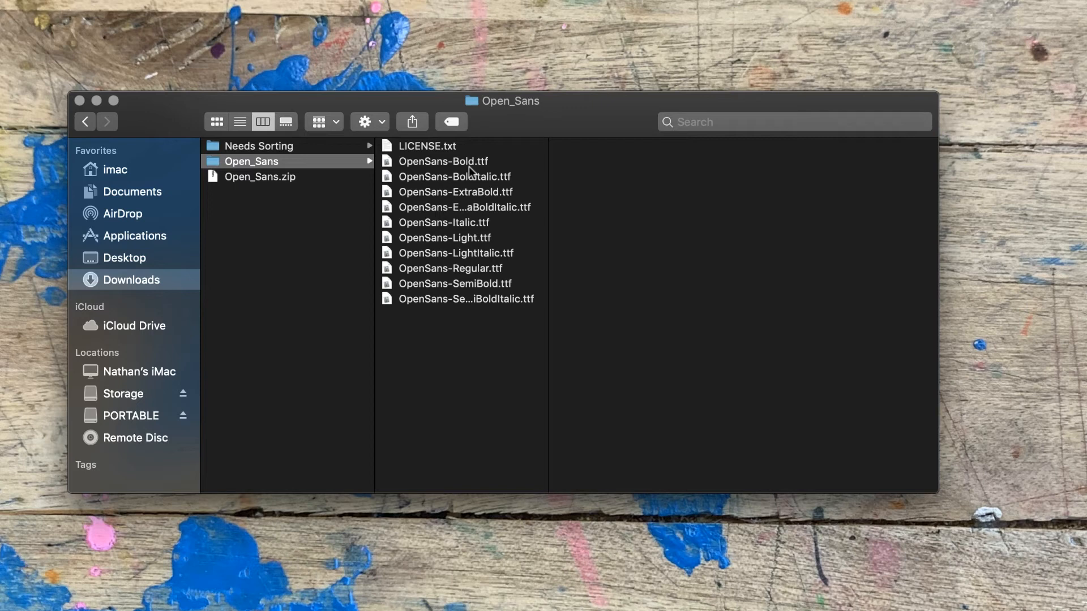
Step: Select all ten Open Sans .ttf files in the Open_Sans folder and open them in Font Book
left_click(443, 161)
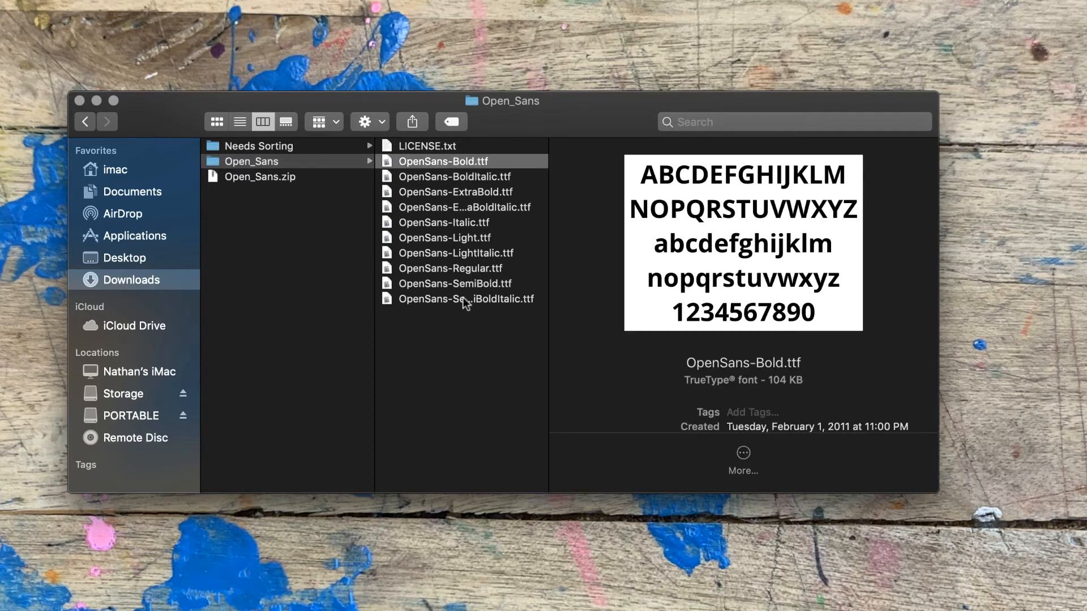
left_click(464, 386)
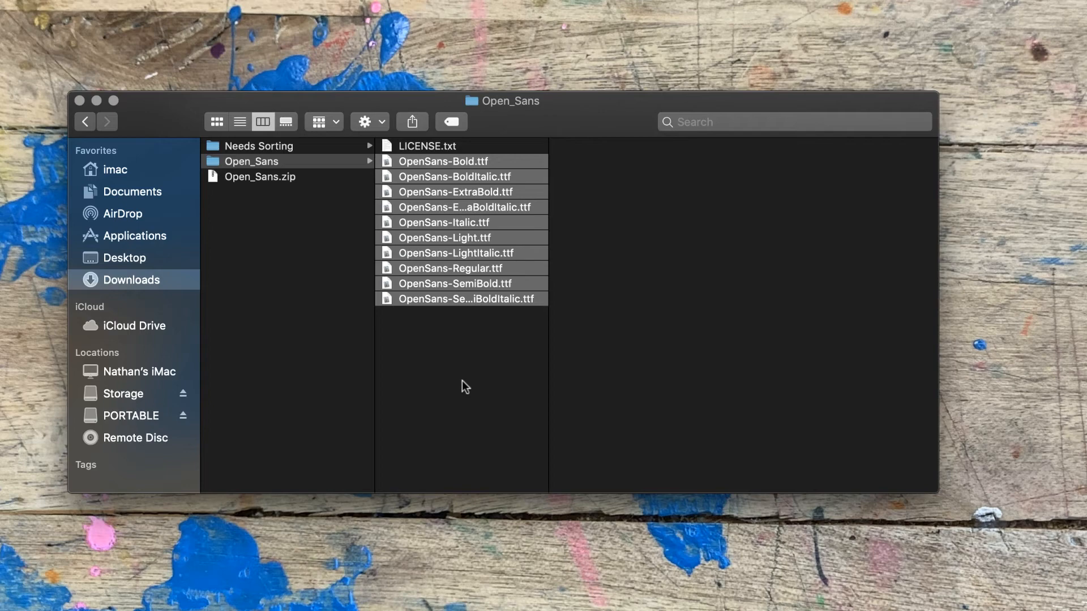
mouse_move(462, 369)
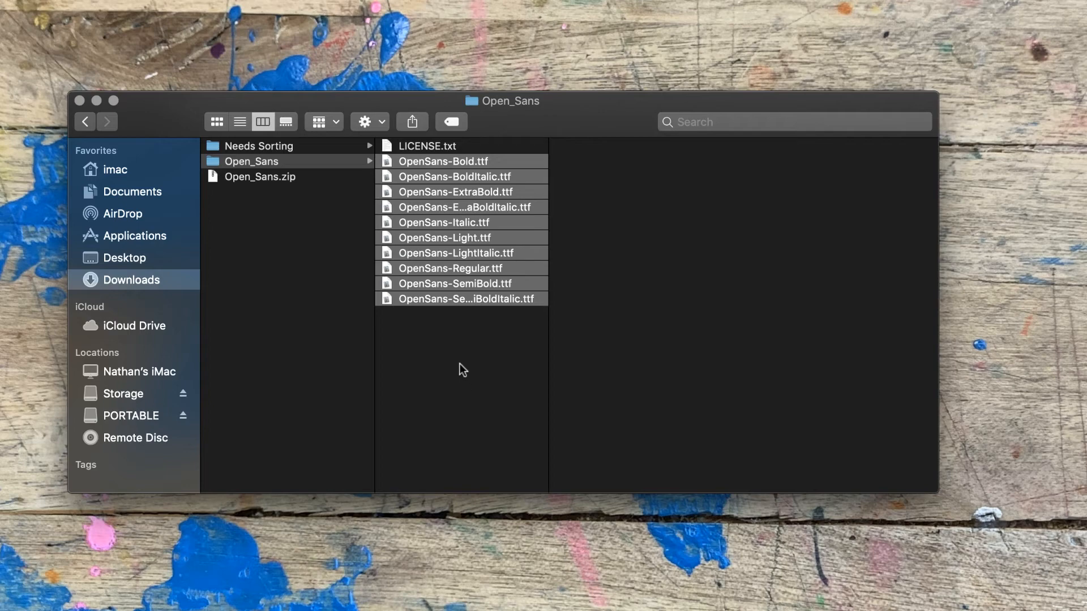
mouse_move(430, 308)
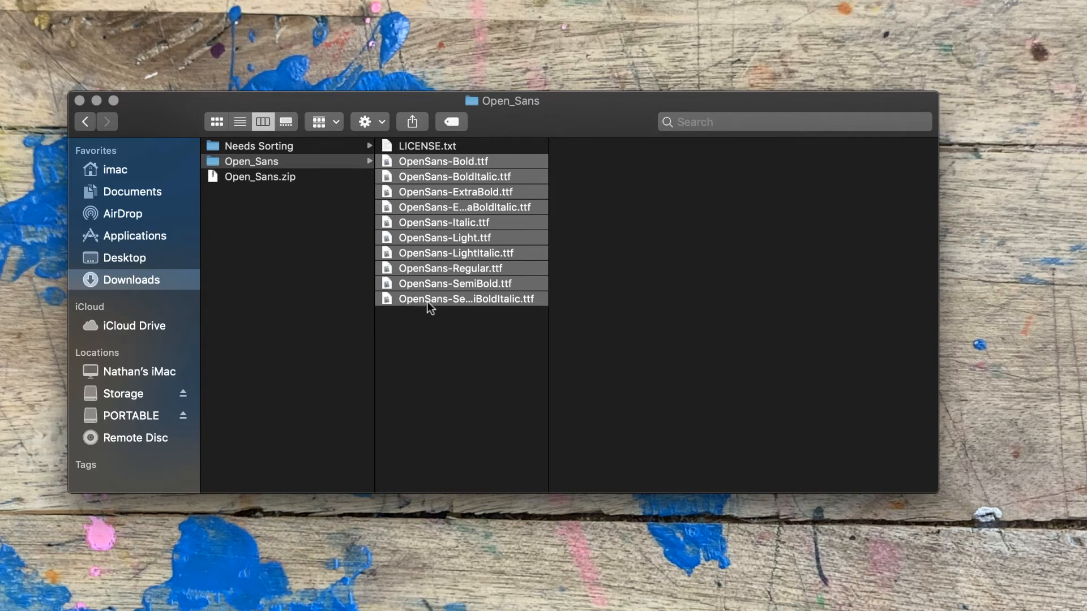
double_click(450, 269)
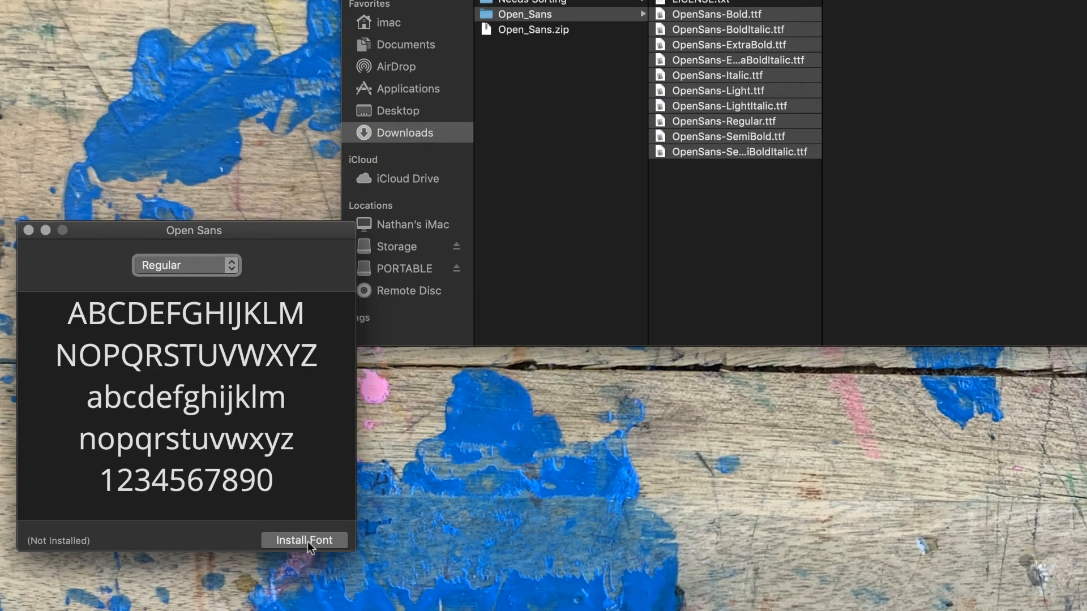
Step: Install the Open Sans fonts from the Font Book preview window
left_click(304, 540)
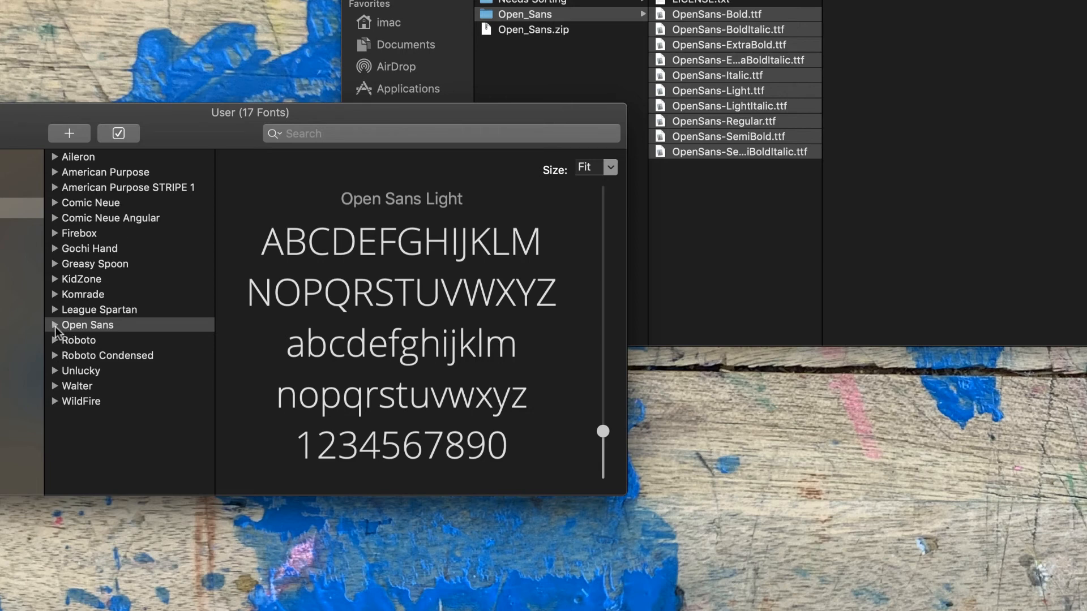
Step: Expand the Open Sans entry to show its ten styles, then collapse it again
left_click(54, 325)
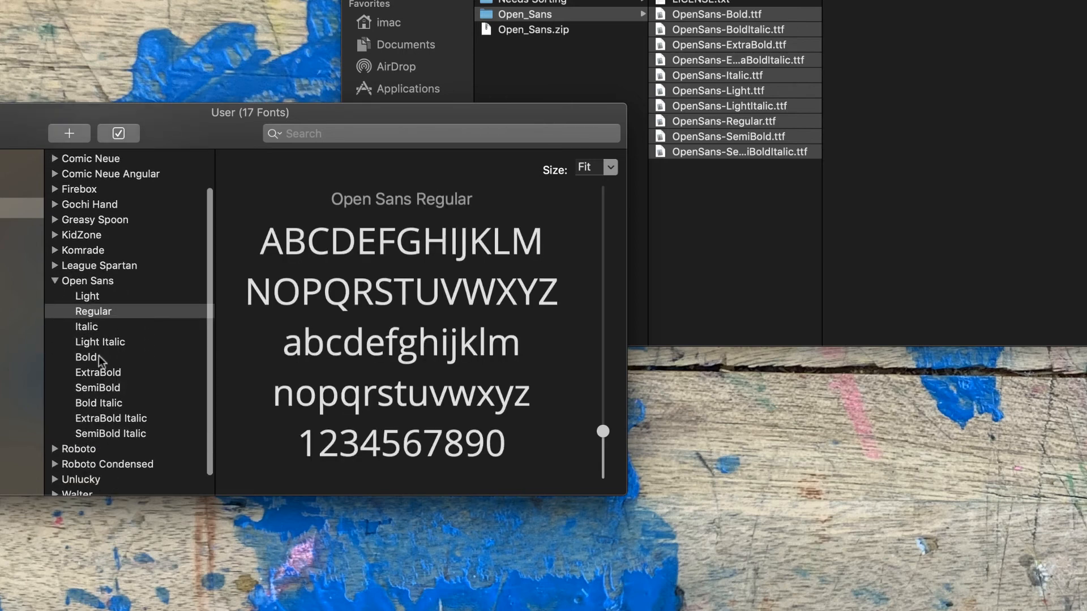
mouse_move(102, 398)
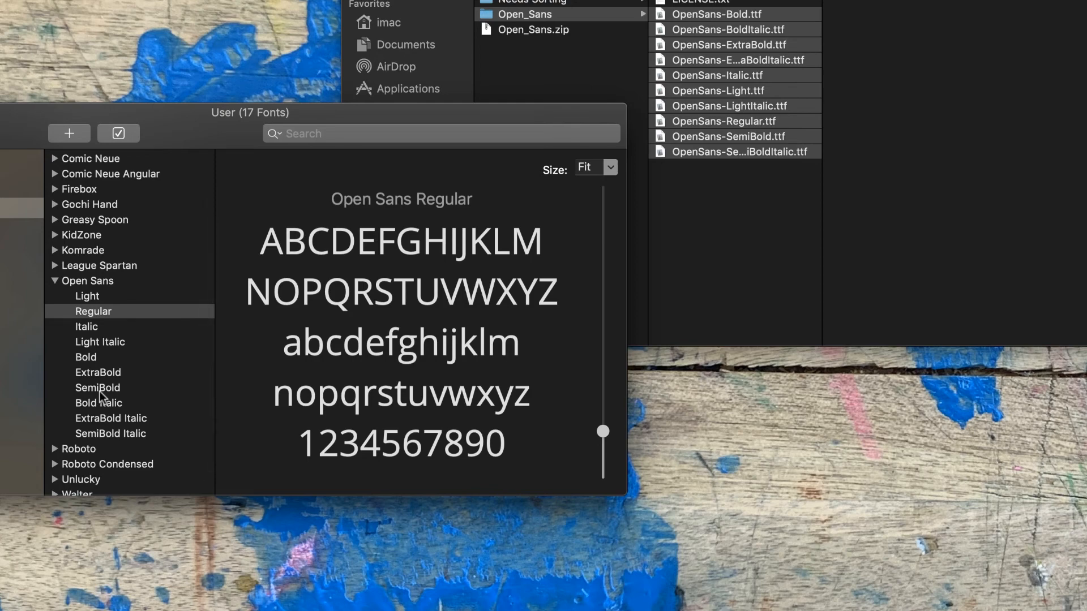
mouse_move(88, 296)
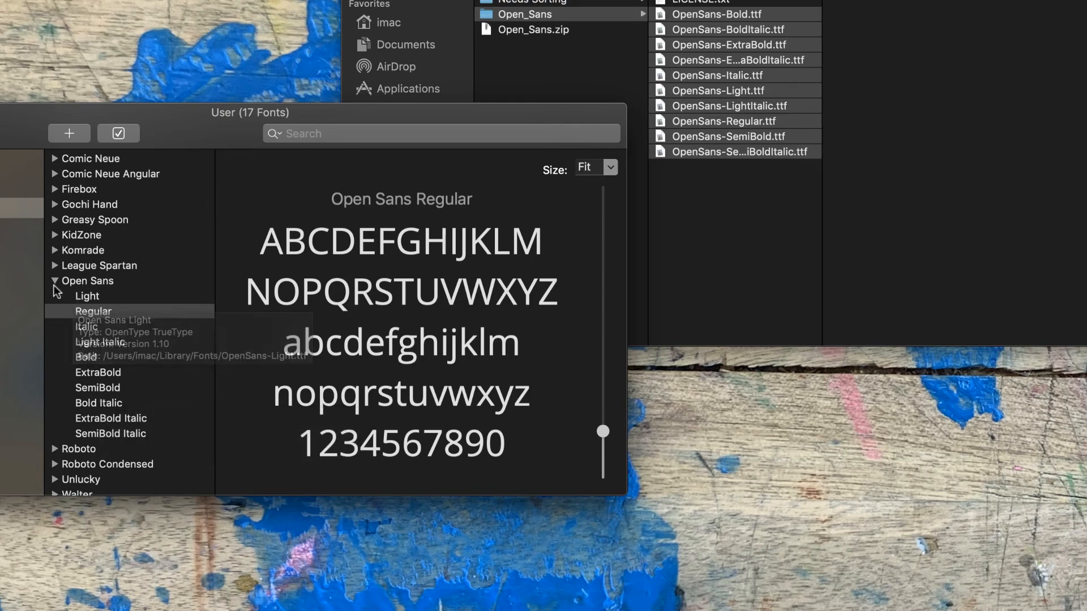
left_click(54, 281)
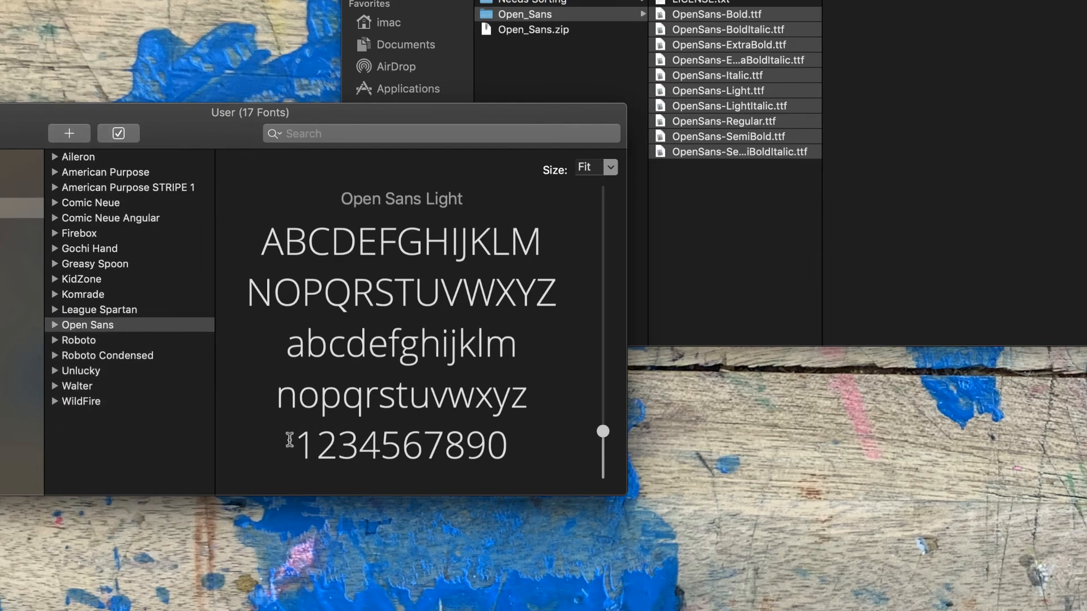